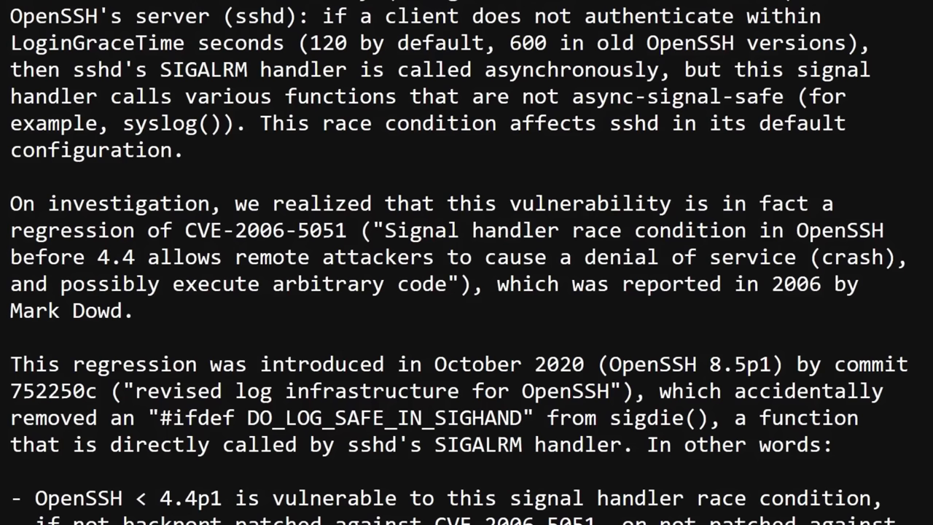
# - Scroll the CVE-2006-5051 NVD page to its description and 8.1 HIGH CVSS score
pyautogui.scroll(3)
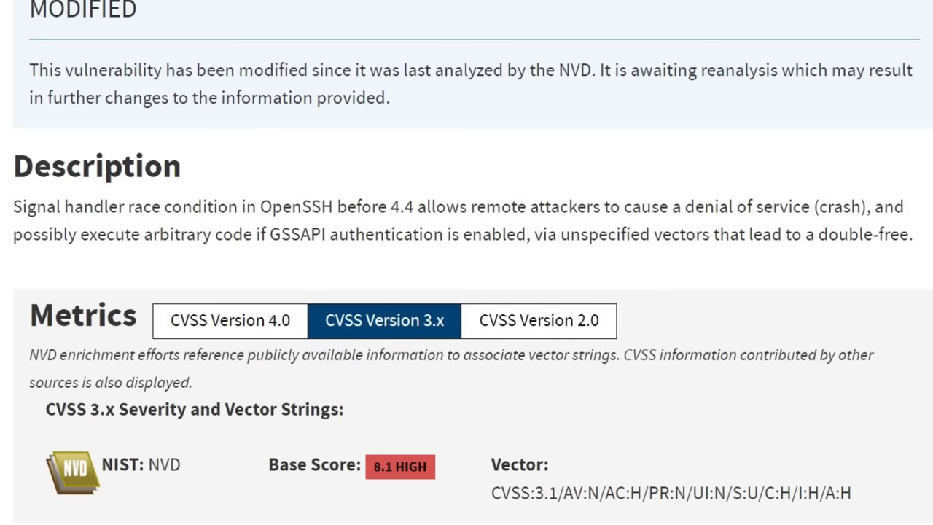
# - Scroll up the Qualys advisory to its opening explanation of the regression
pyautogui.scroll(3)
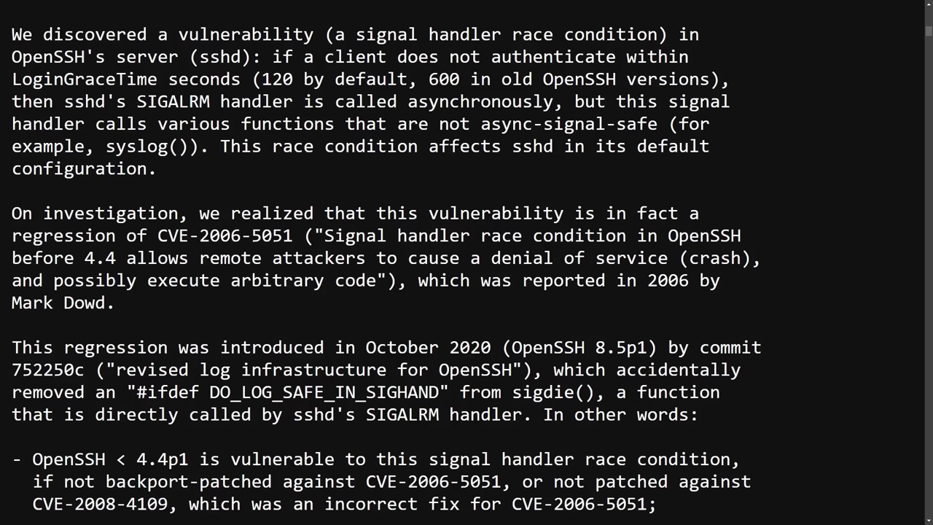
# - Scroll down through the advisory's Debian exploitation details toward the OpenSSH 9.8 release notes
pyautogui.scroll(-3)
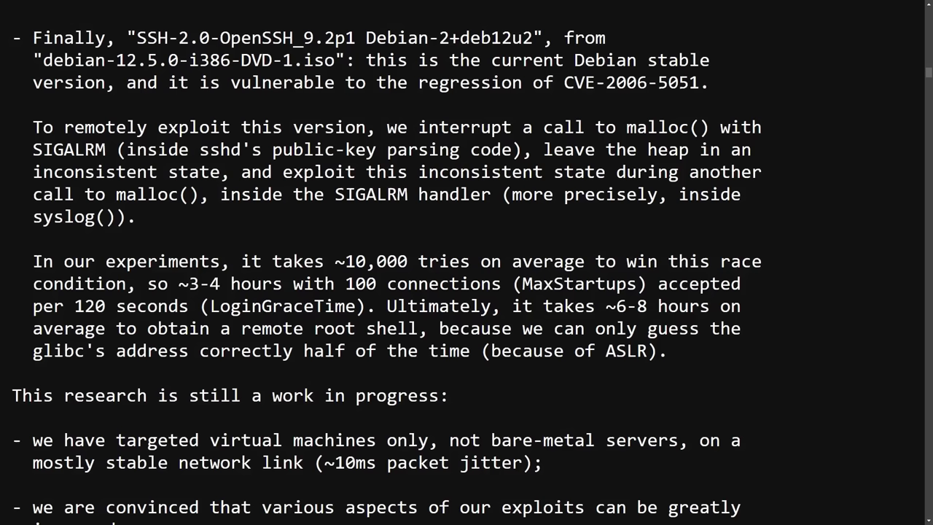
pyautogui.scroll(-3)
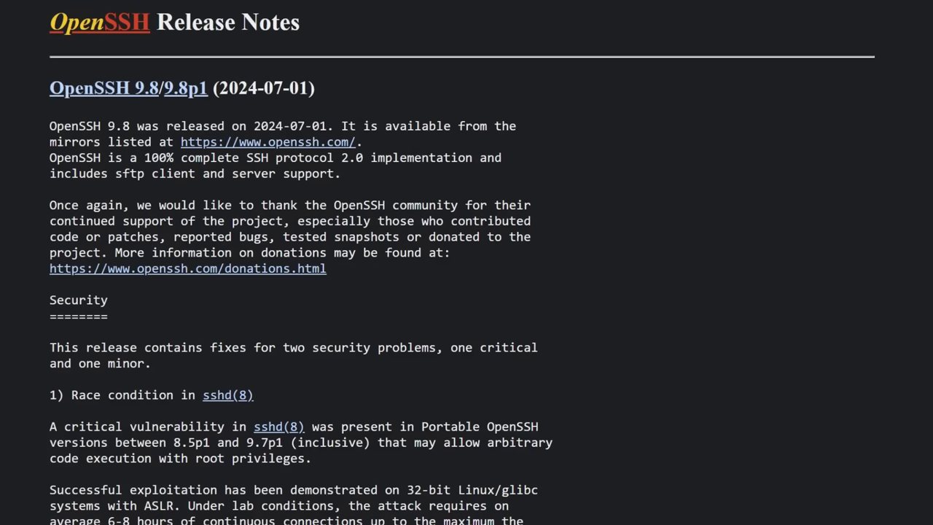
pyautogui.scroll(-3)
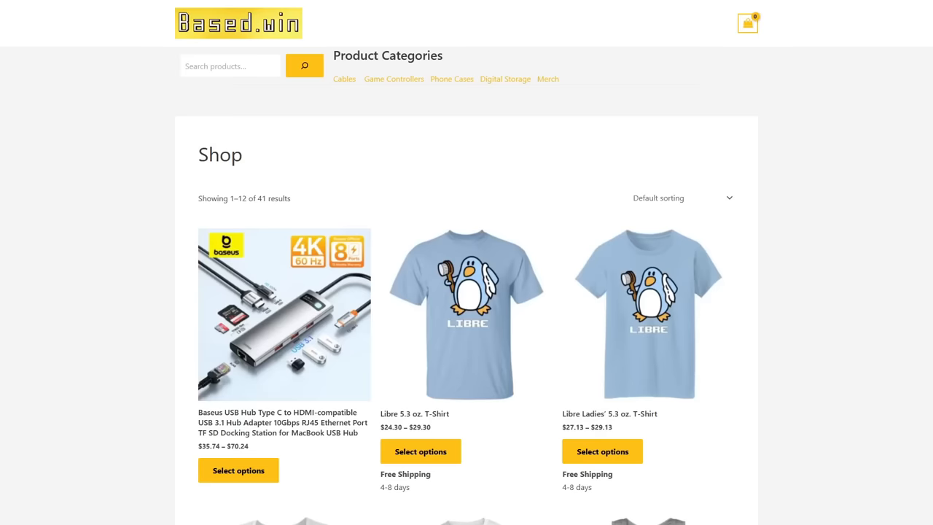
# - Try the Baseus hub's 11 in 1 Dual 30Hz option, then choose 6 in 1 60Hz USB 3.1 ($44.99)
pyautogui.scroll(-3)
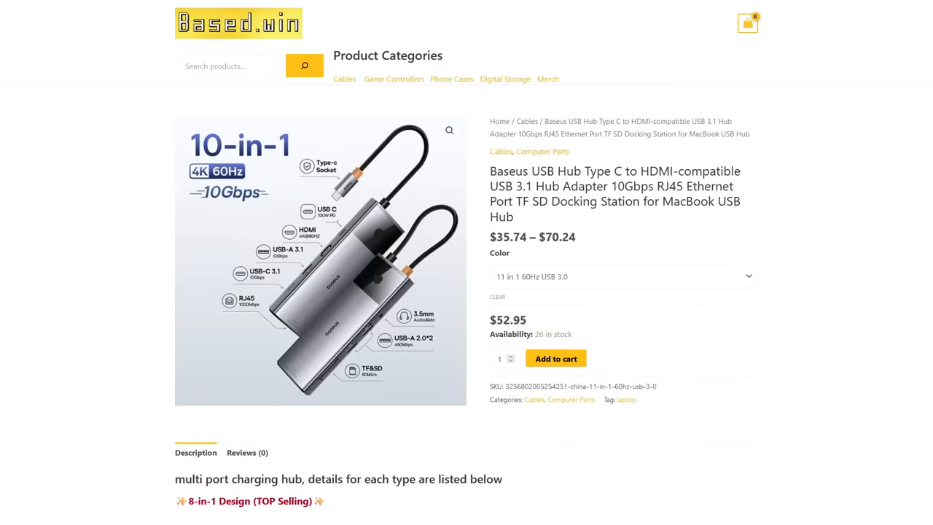
pyautogui.click(623, 276)
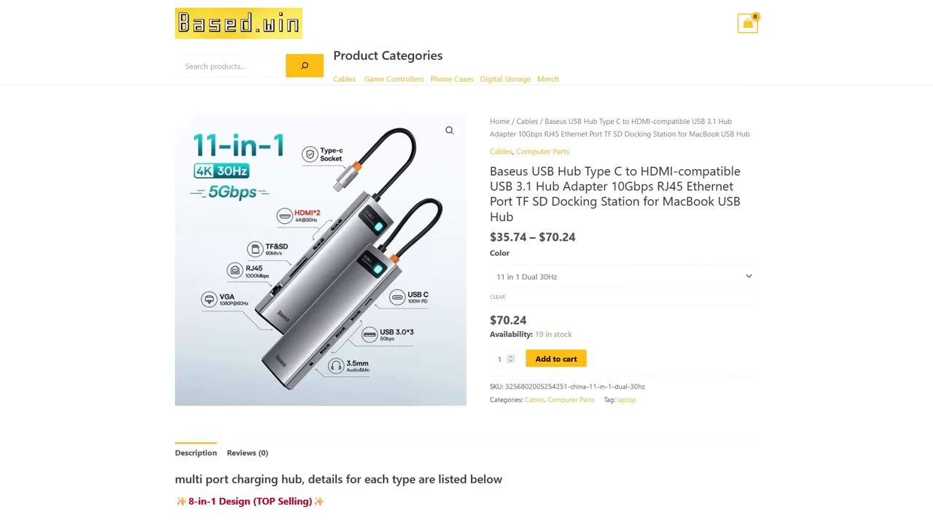
pyautogui.click(622, 276)
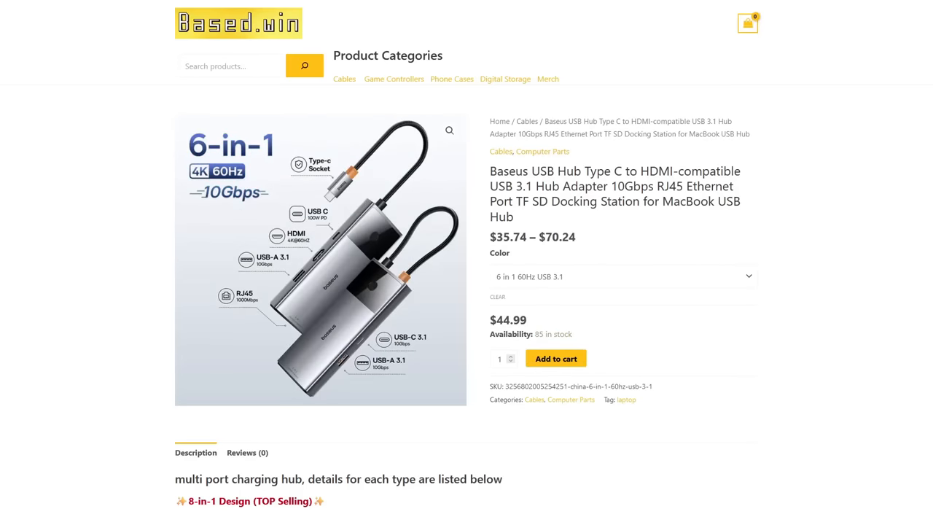